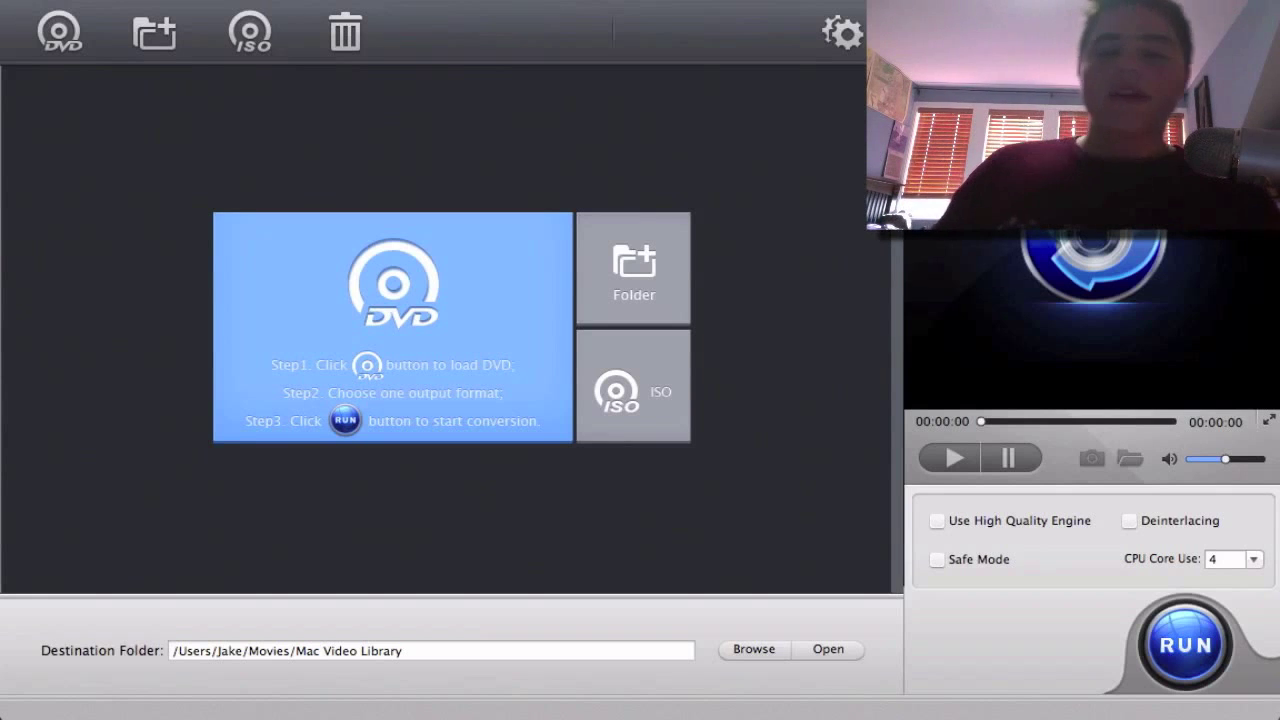
pyautogui.moveTo(612, 248)
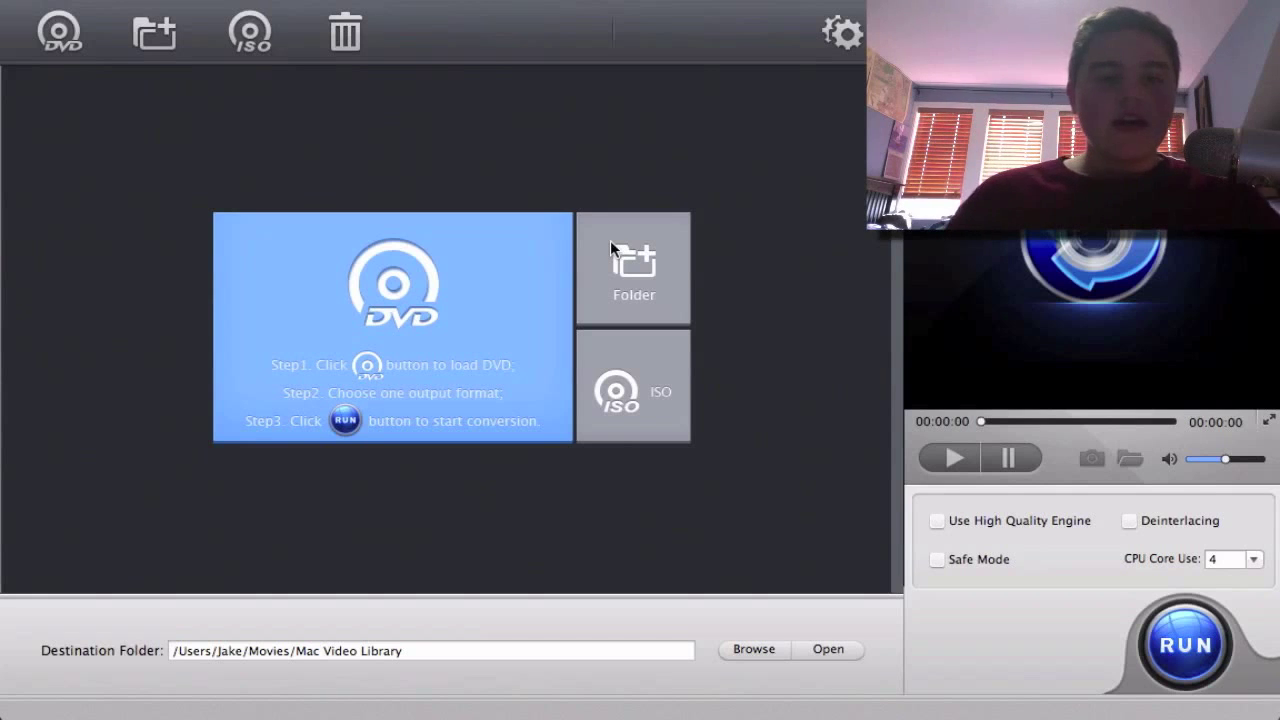
pyautogui.moveTo(292, 480)
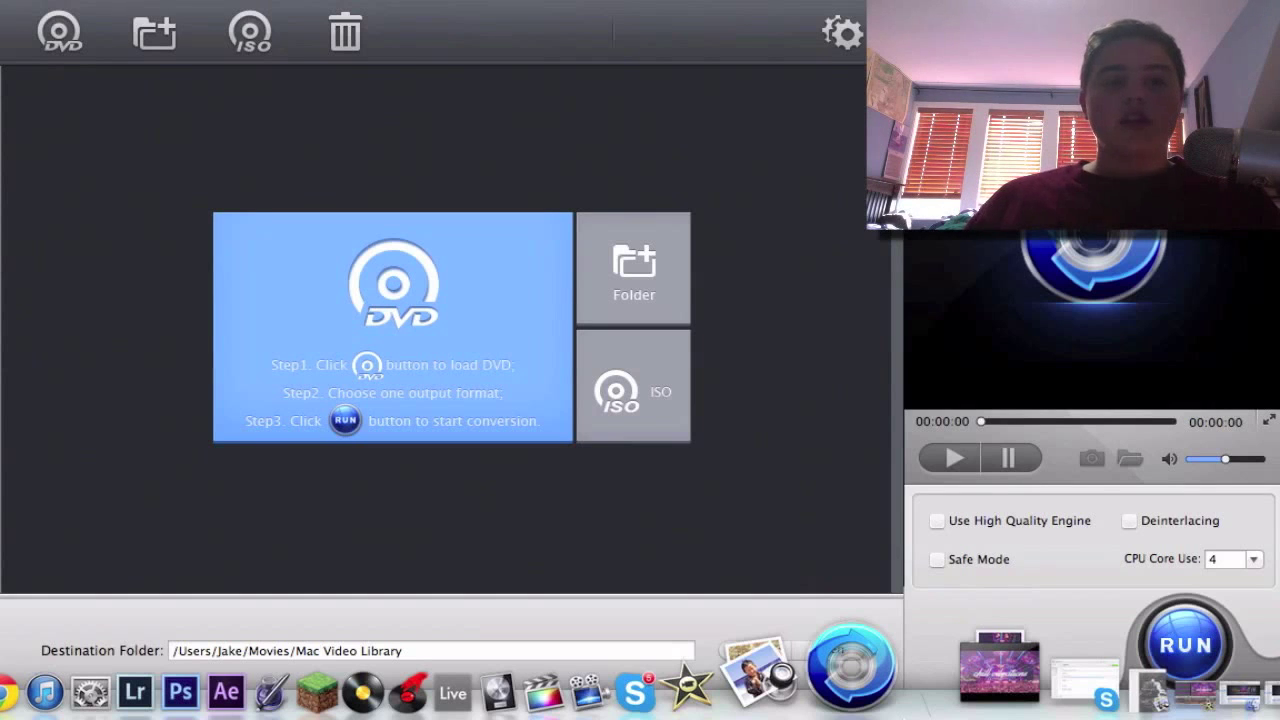
pyautogui.moveTo(840, 680)
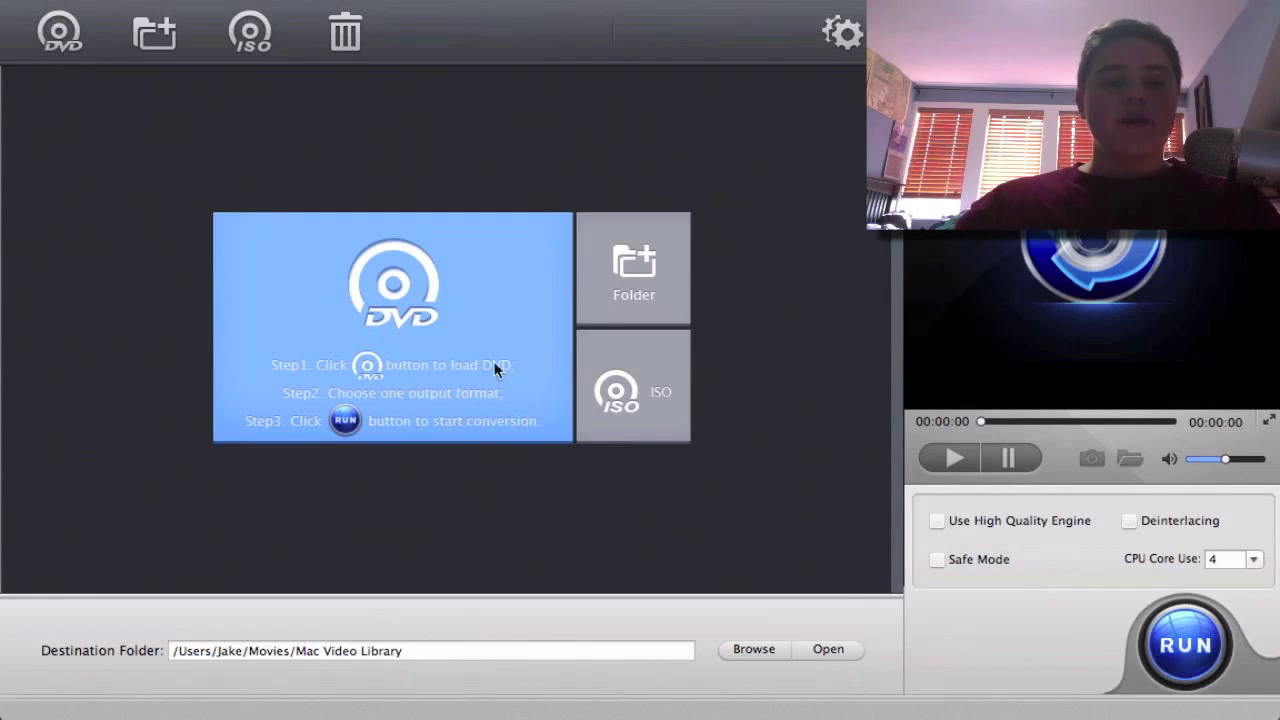
pyautogui.moveTo(463, 643)
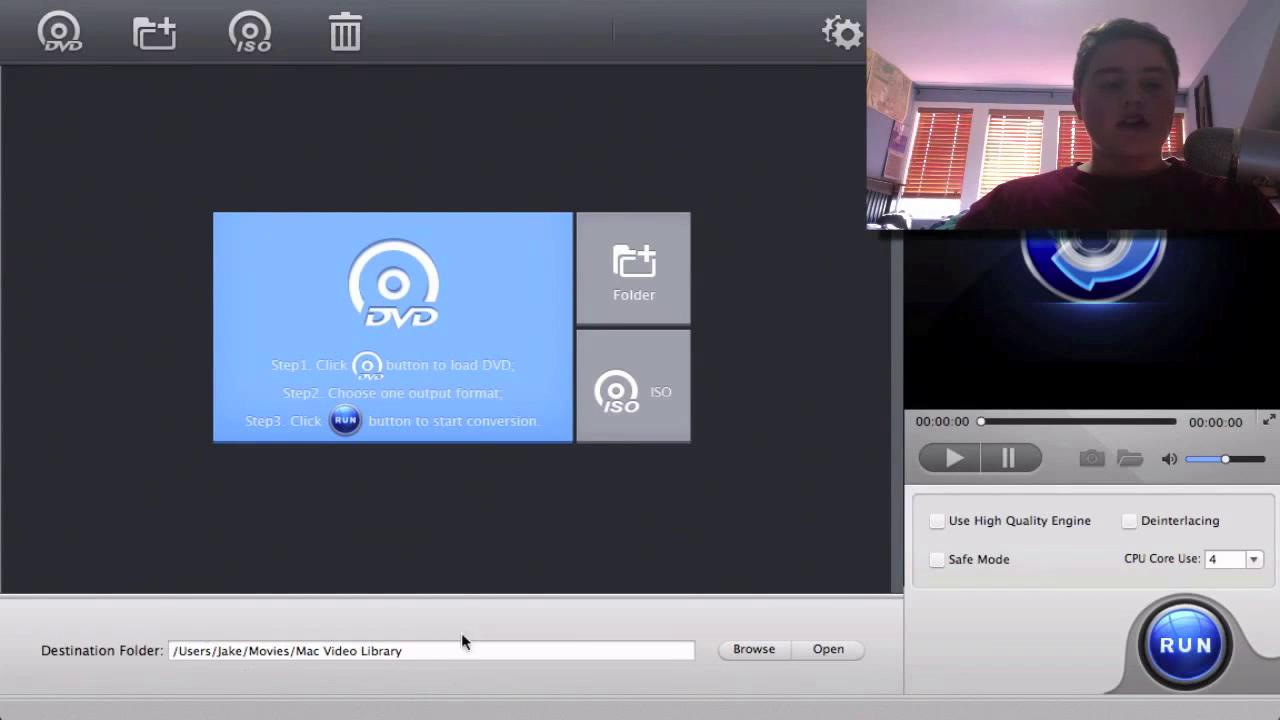
# Load the SPY_KIDS disc as the source DVD via the DVD Disc chooser
pyautogui.click(58, 31)
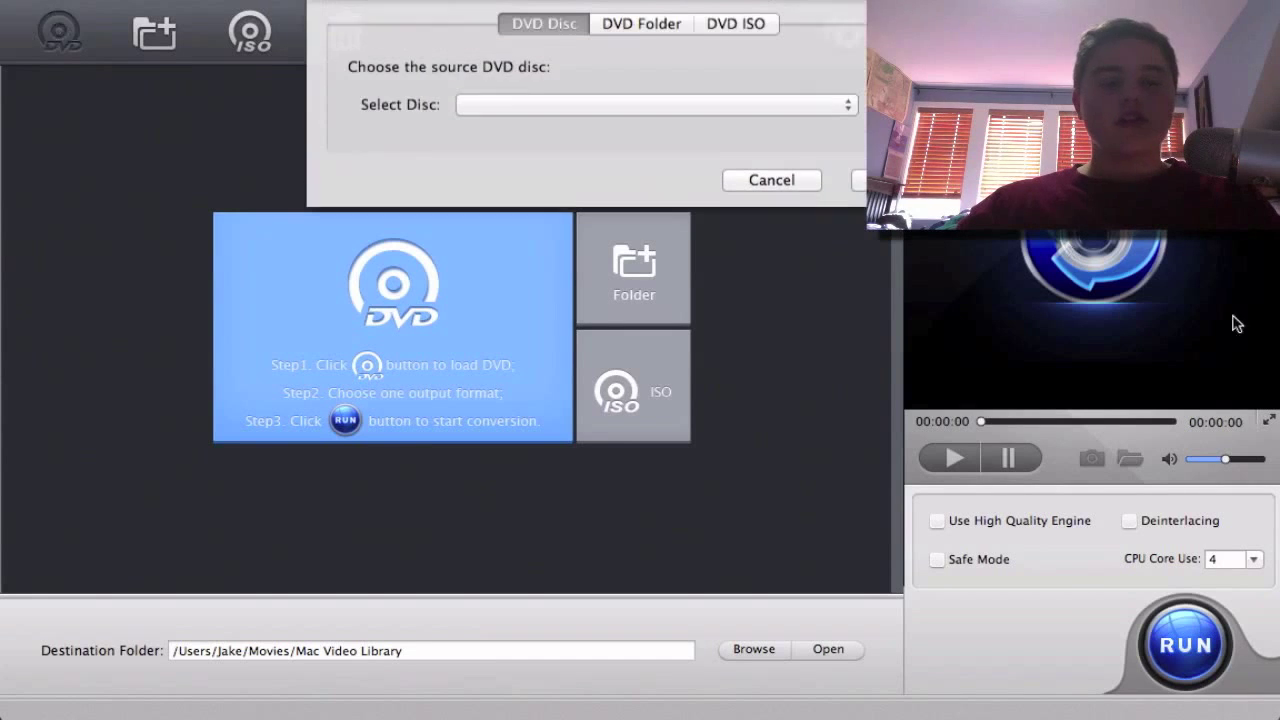
pyautogui.click(655, 110)
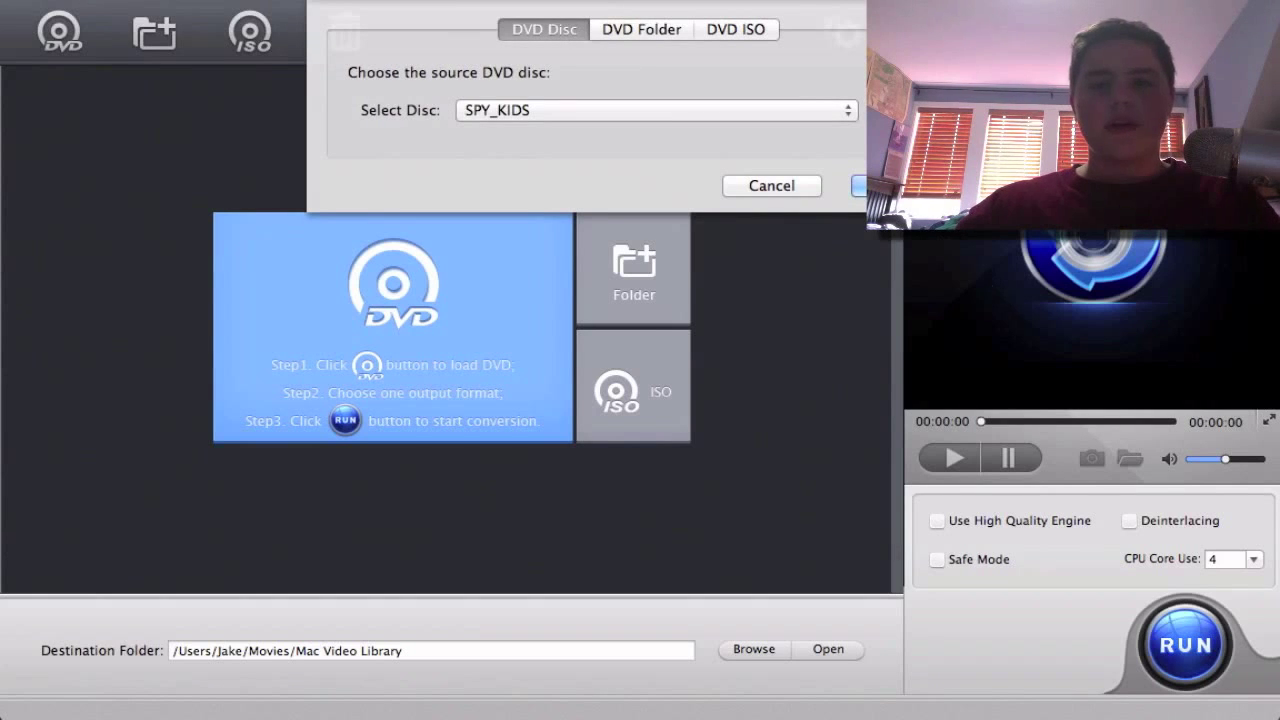
pyautogui.click(771, 186)
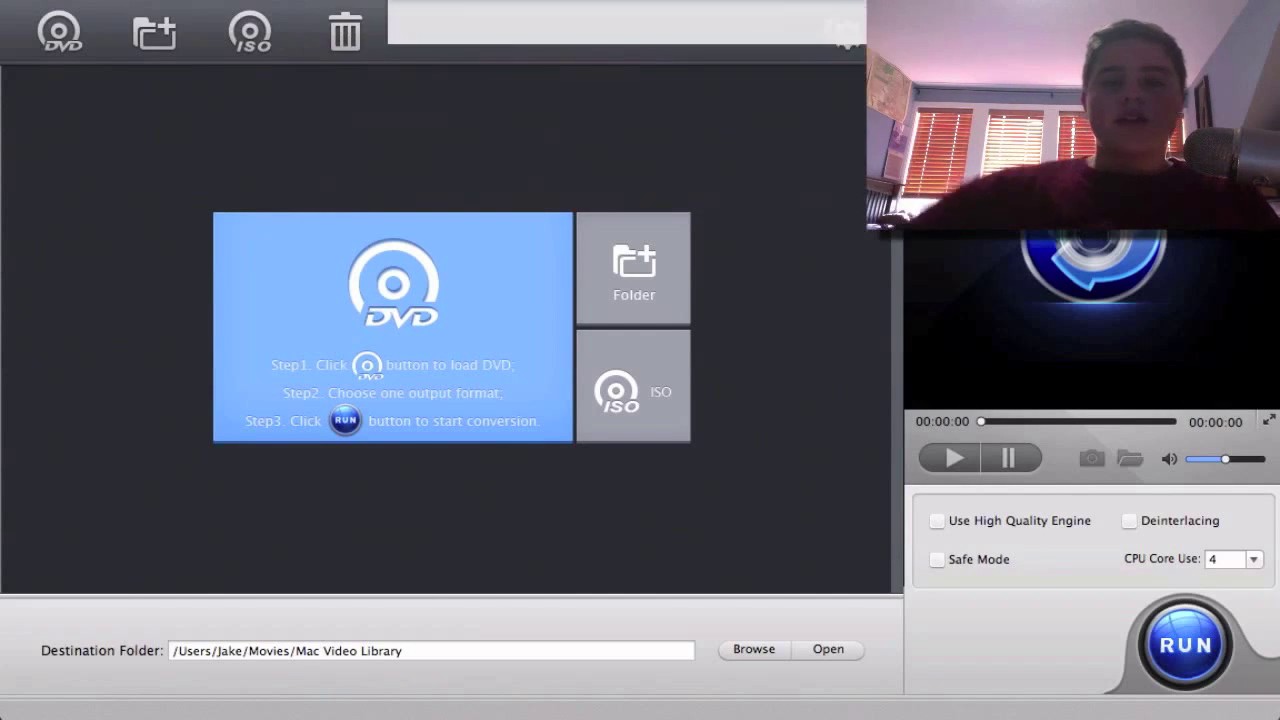
# Choose MP4 Video (MPEG4) under Mac General Video as the output profile
pyautogui.click(62, 30)
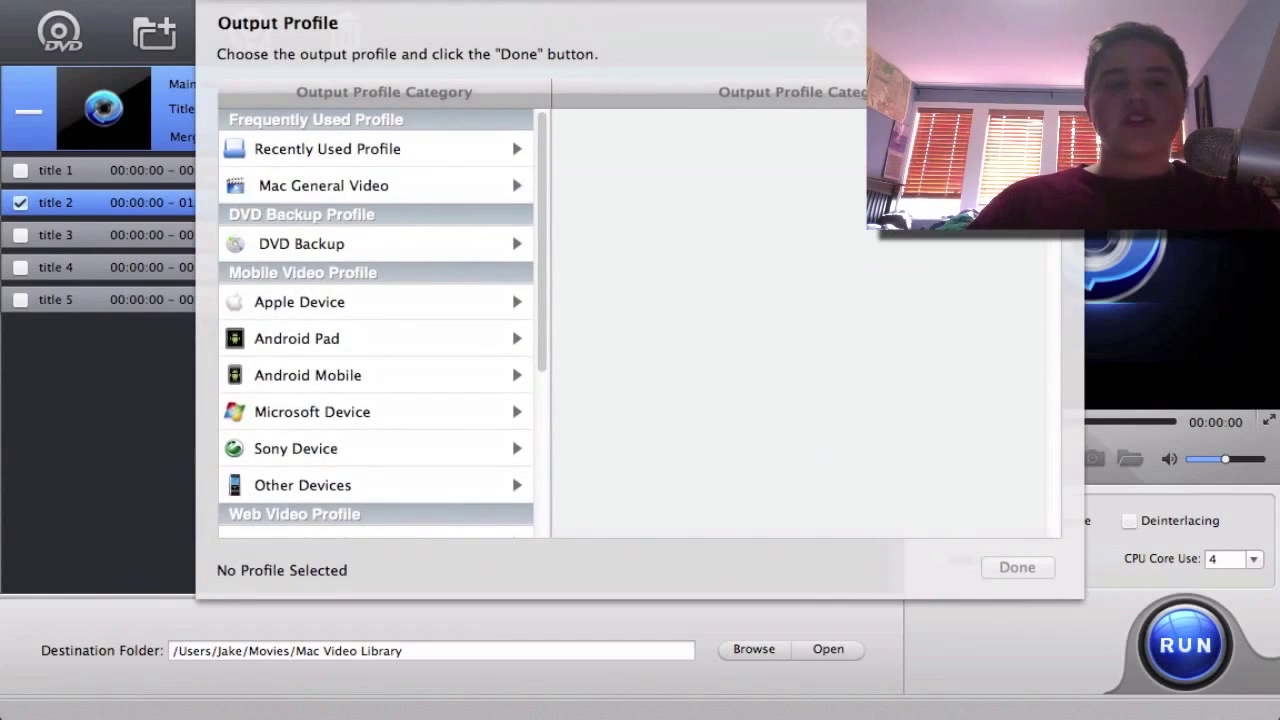
pyautogui.click(323, 185)
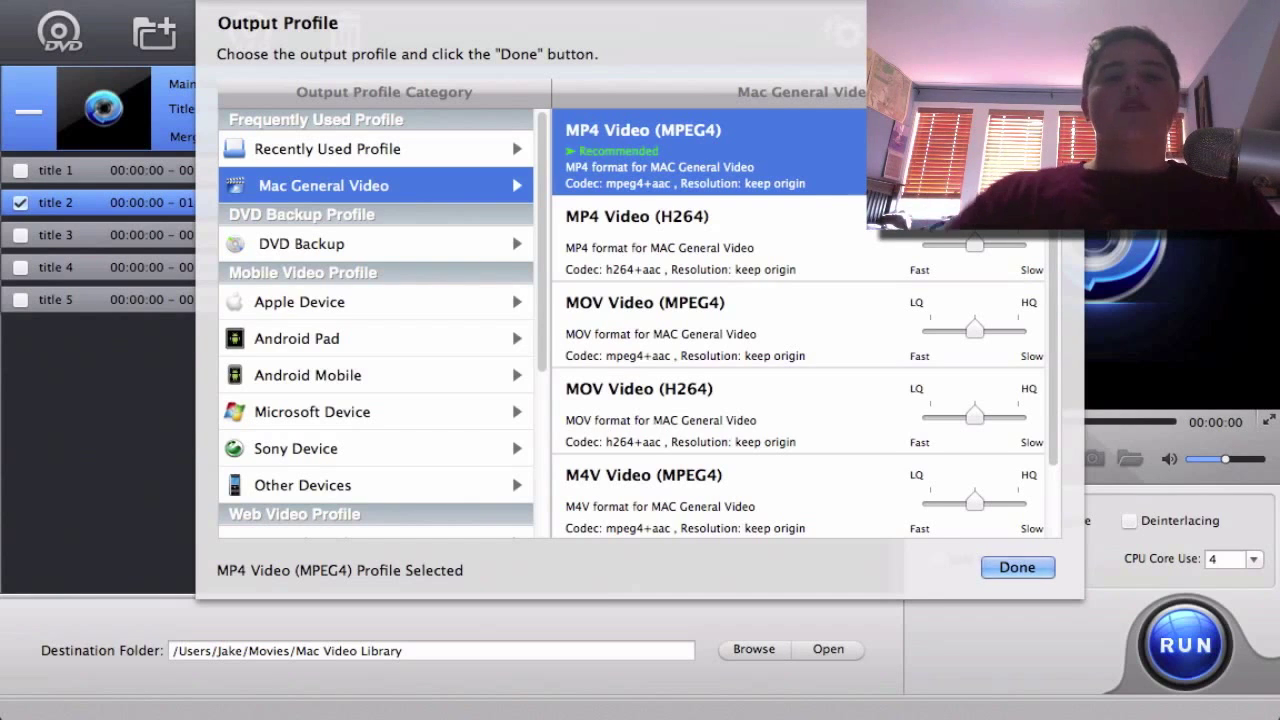
pyautogui.moveTo(681, 187)
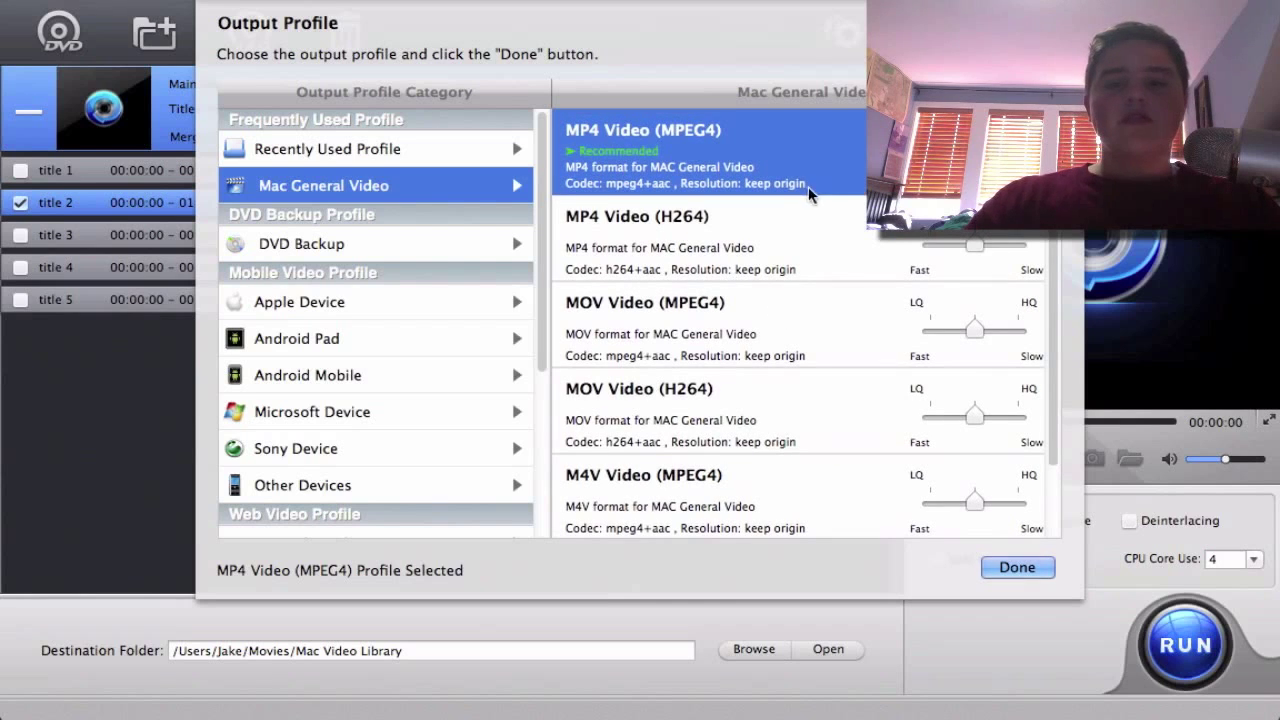
pyautogui.moveTo(852, 277)
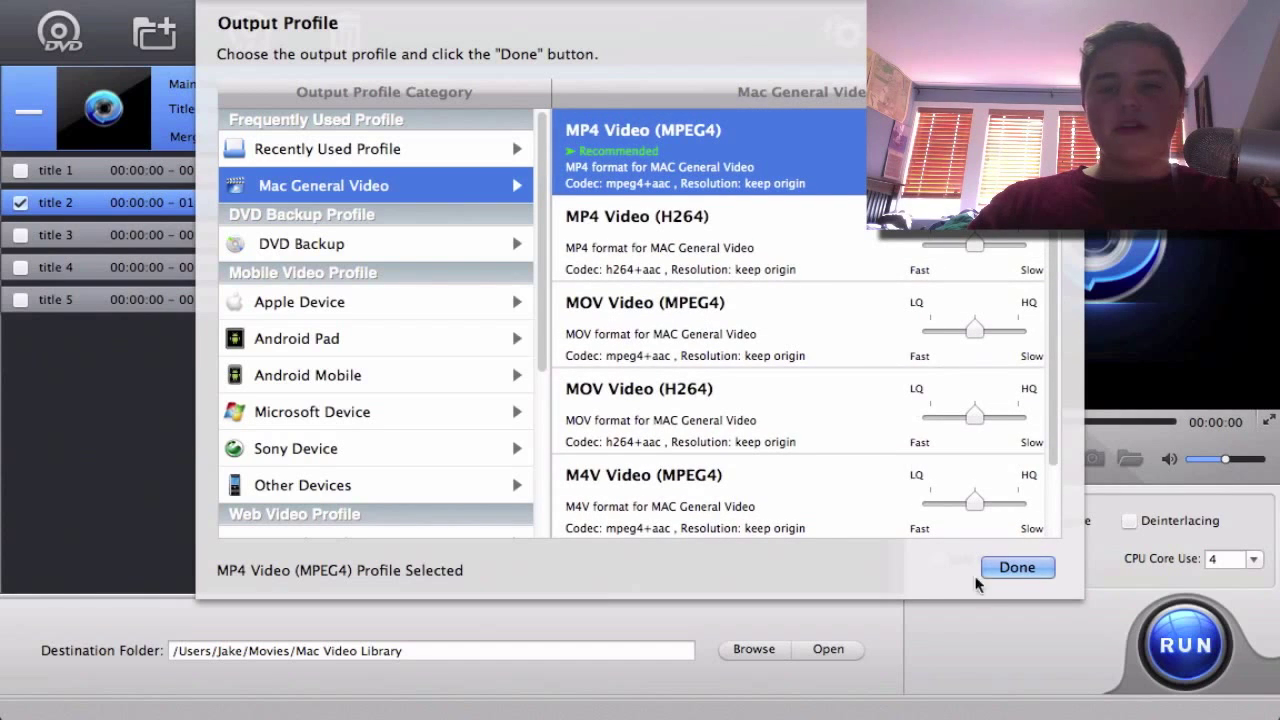
pyautogui.moveTo(1096, 575)
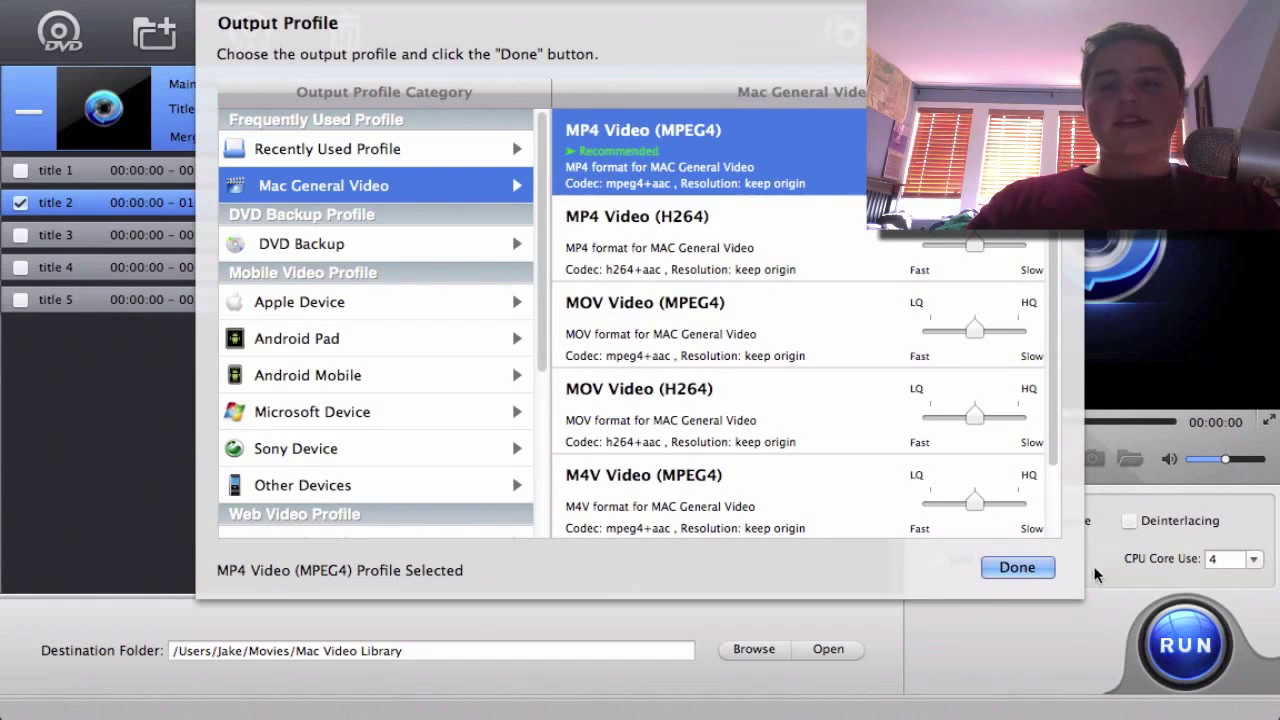
# Confirm the MP4 Video (MPEG4) profile and rip title 2 to SPY_KIDS_T2.mp4
pyautogui.click(1017, 567)
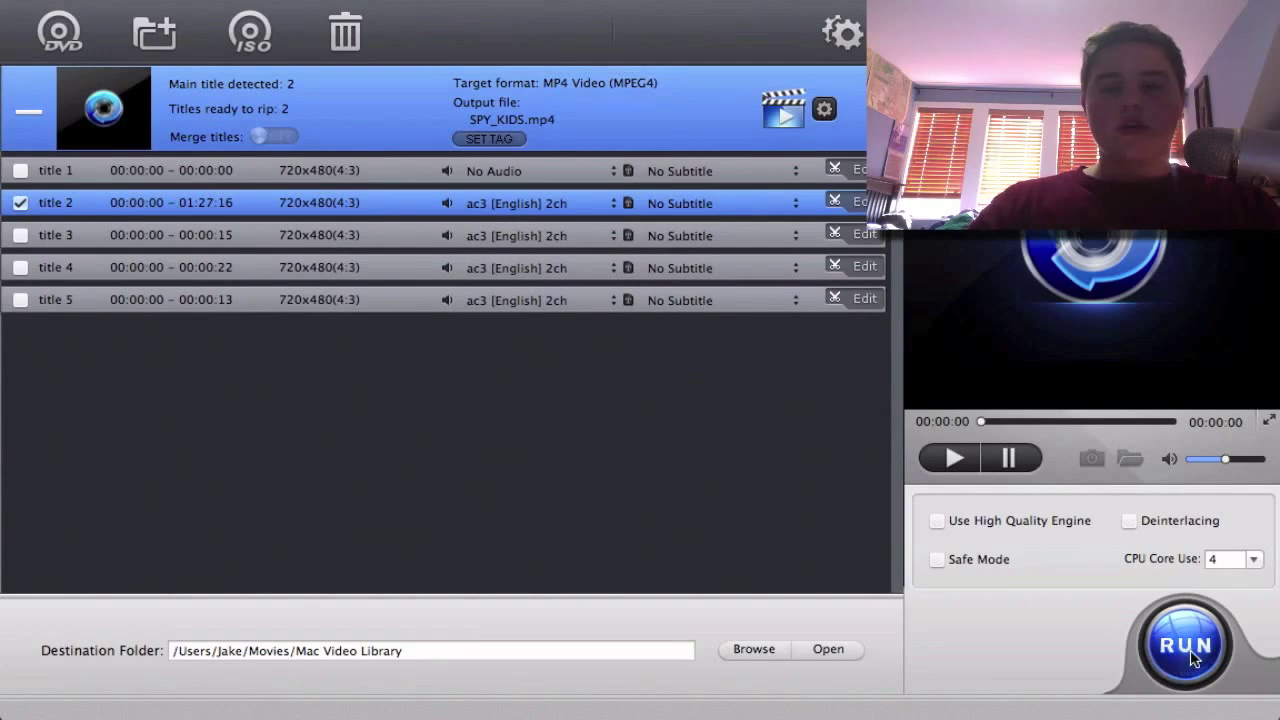
pyautogui.click(1185, 645)
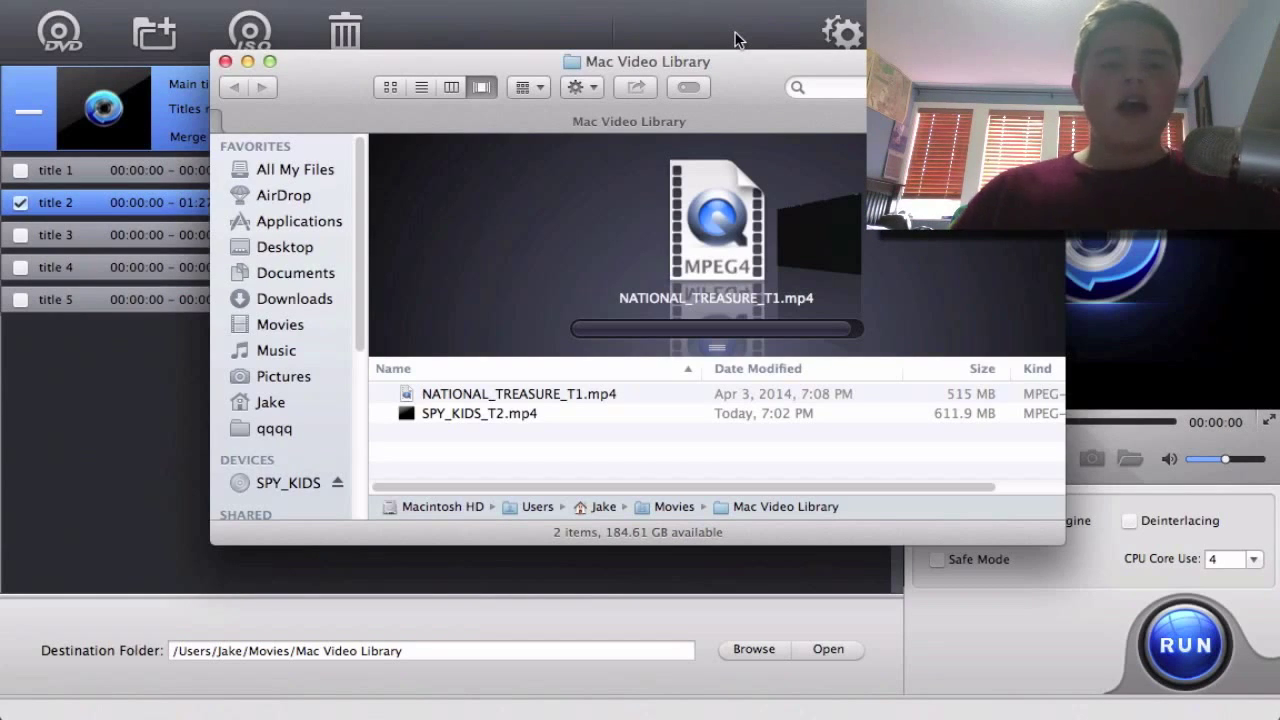
pyautogui.moveTo(749, 47)
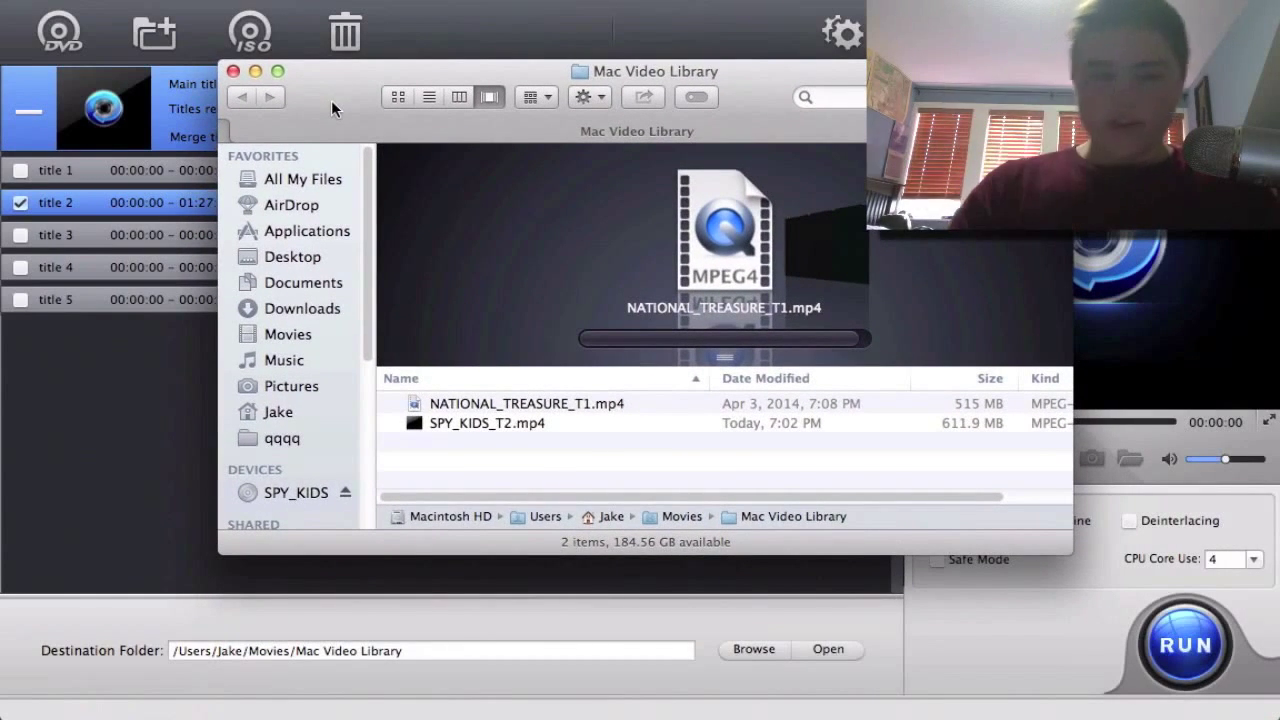
pyautogui.moveTo(745, 90)
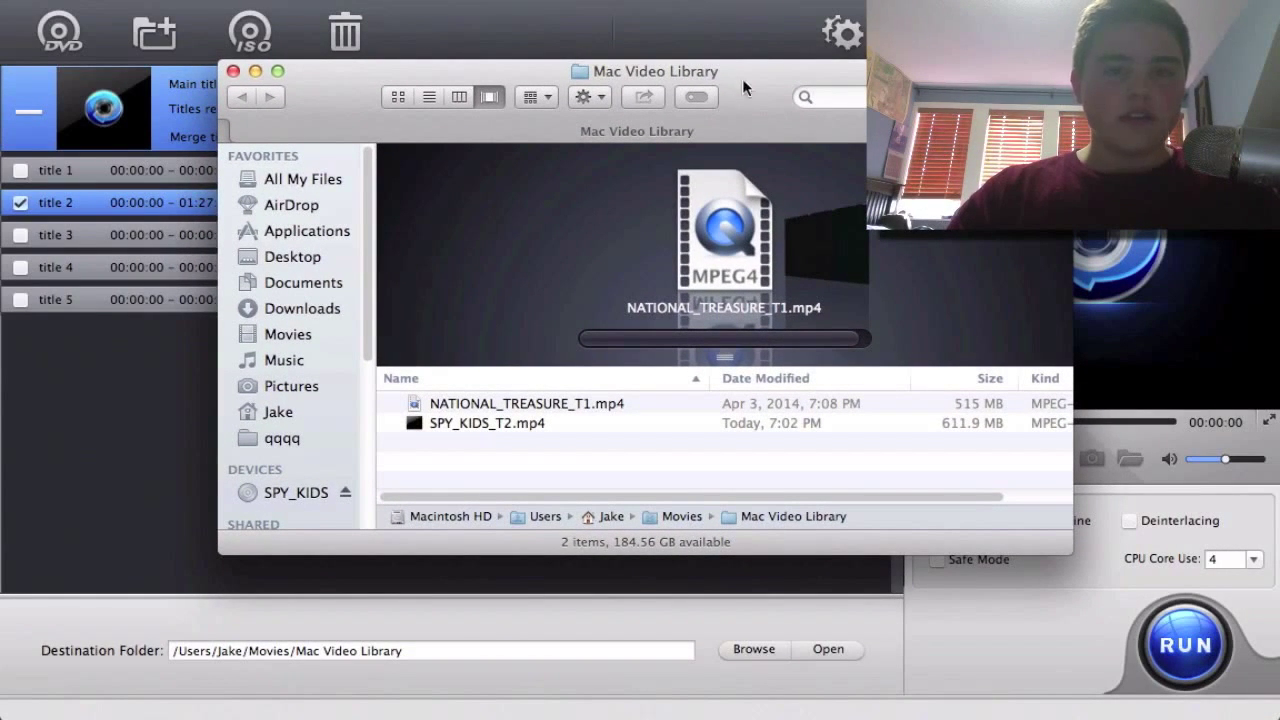
pyautogui.moveTo(307, 318)
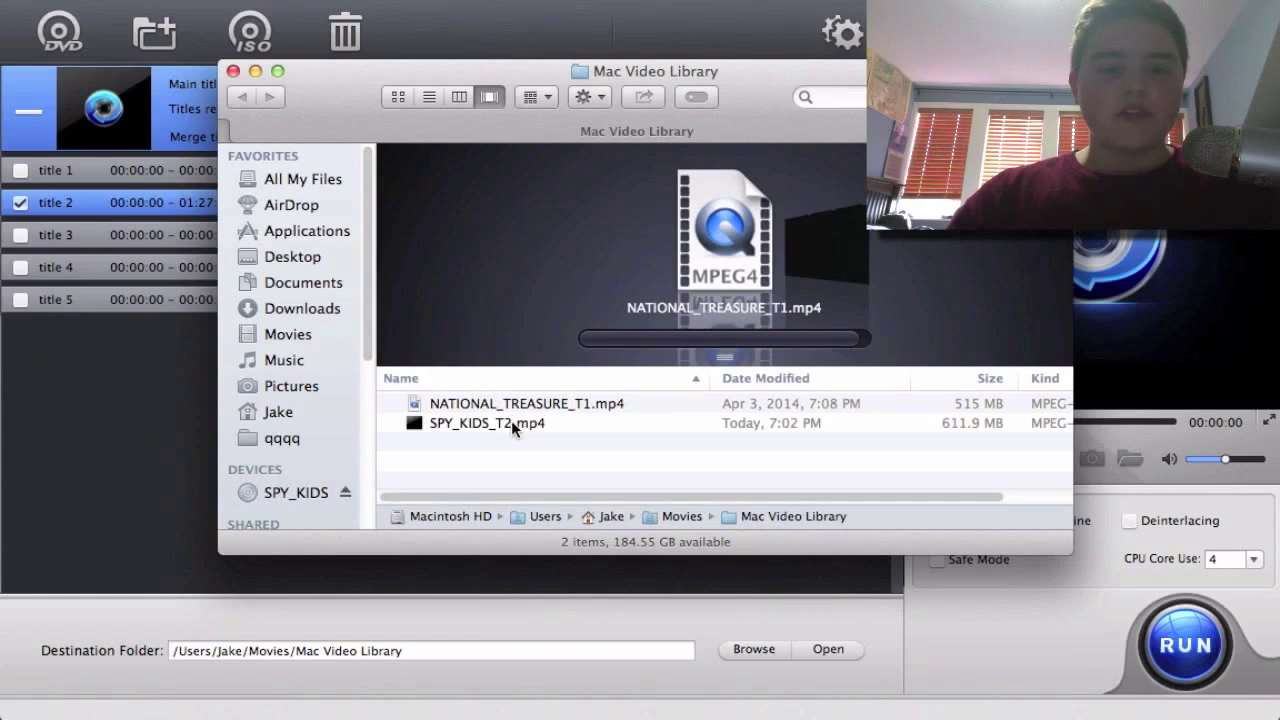
# Select SPY_KIDS_T2.mp4 in the Mac Video Library folder to inspect it
pyautogui.click(511, 422)
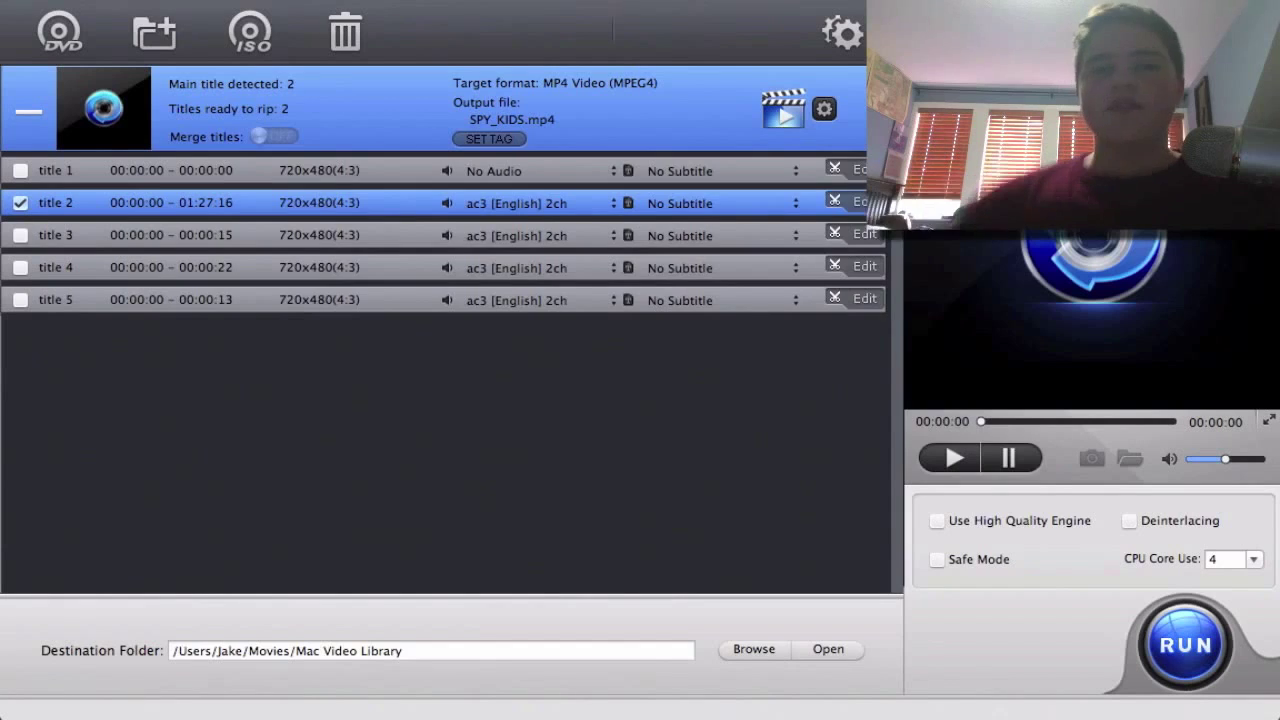
pyautogui.click(753, 649)
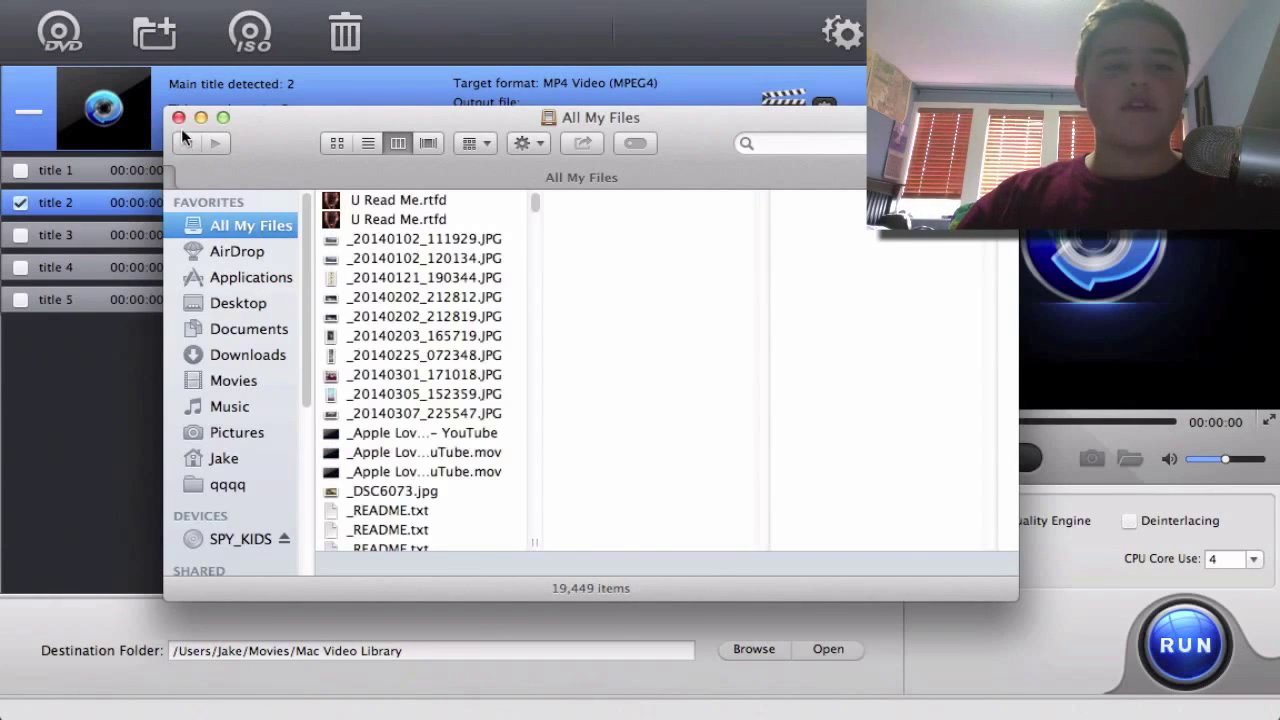
pyautogui.click(184, 117)
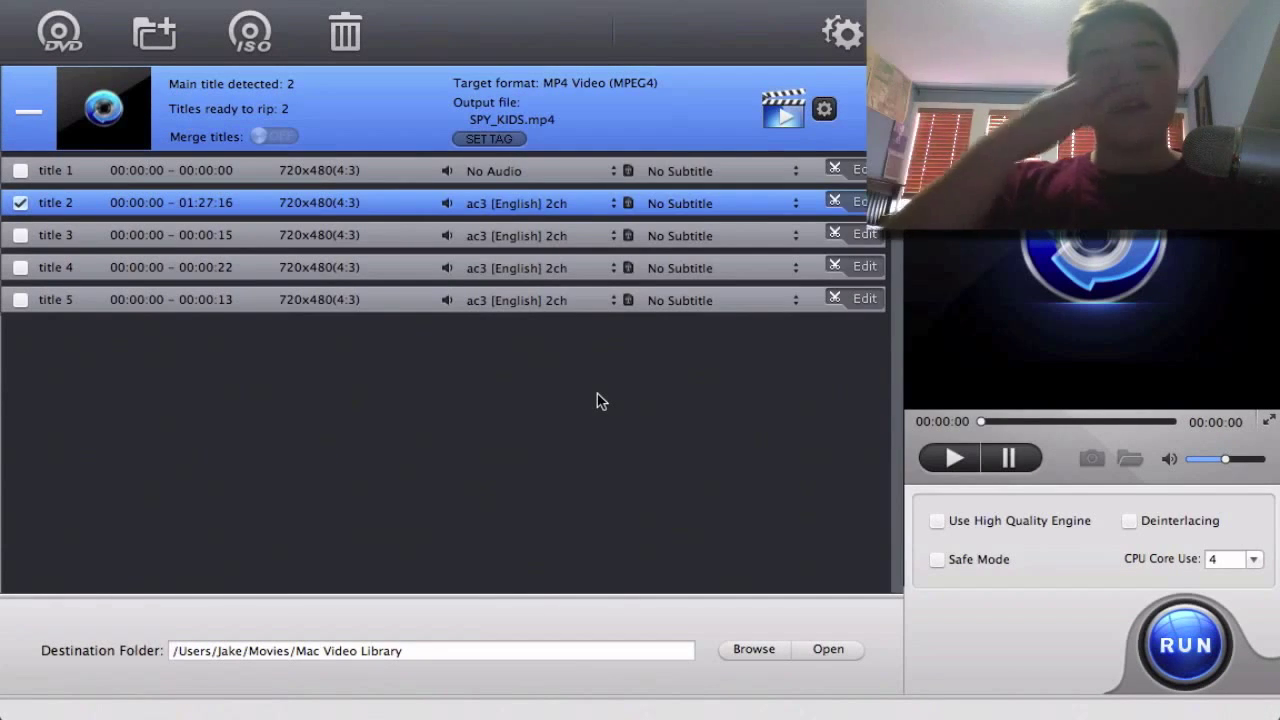